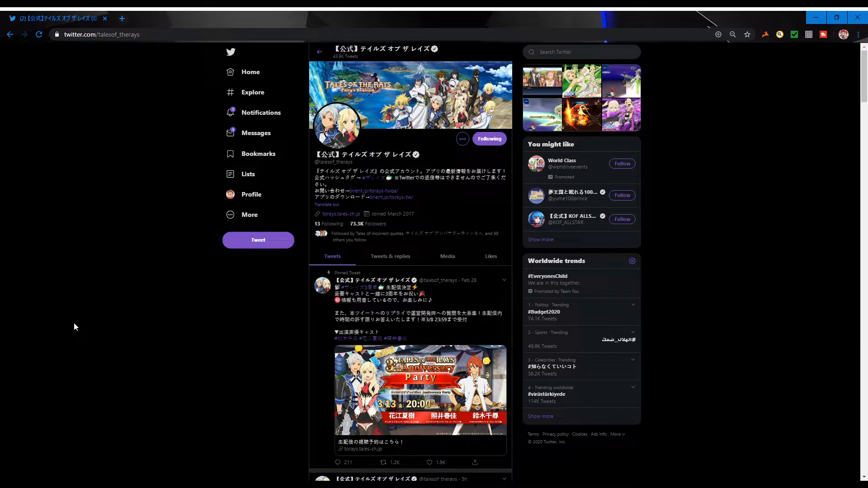
mouse_move(50, 116)
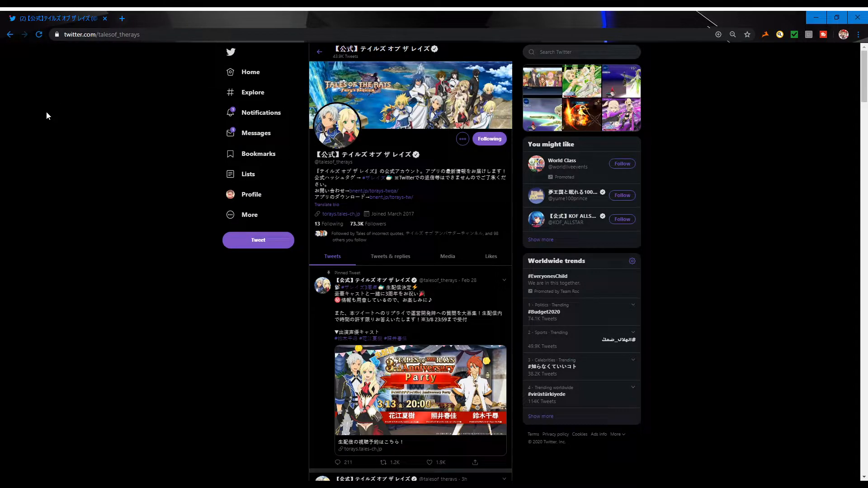
mouse_move(1, 93)
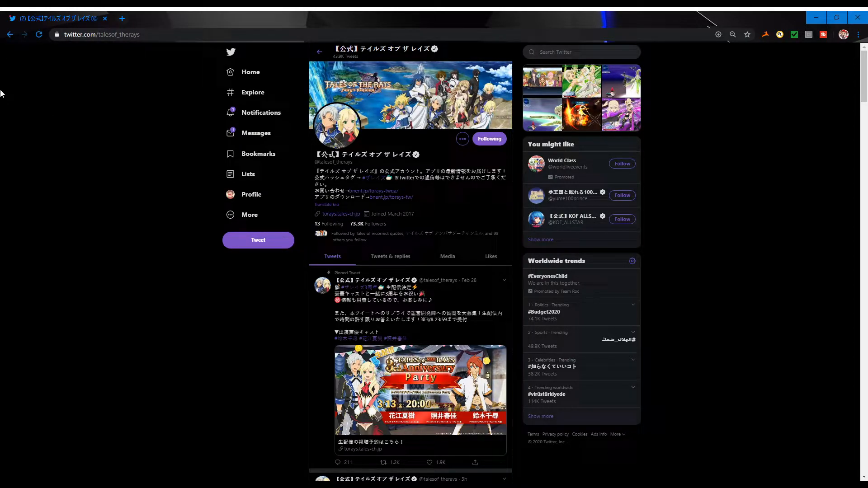
mouse_move(81, 171)
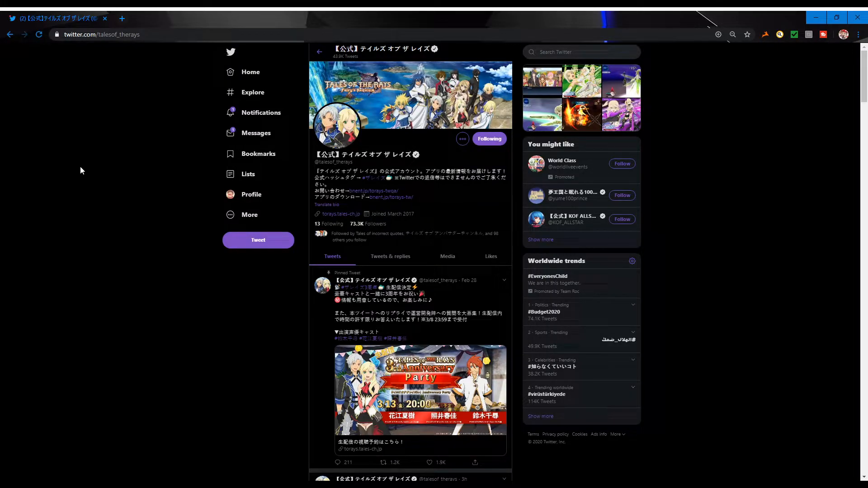
Scroll down the Tales of the Rays timeline toward the Mar 11 3rd-anniversary announcement
scroll("down", 3)
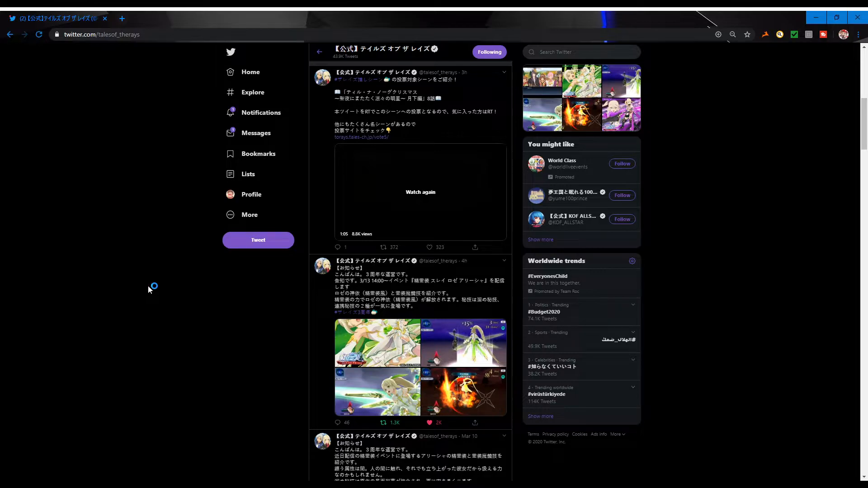
mouse_move(443, 293)
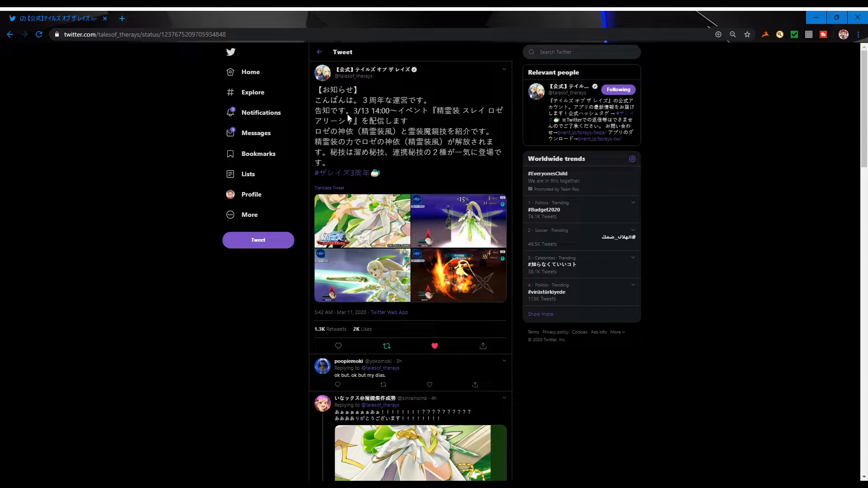
mouse_move(481, 176)
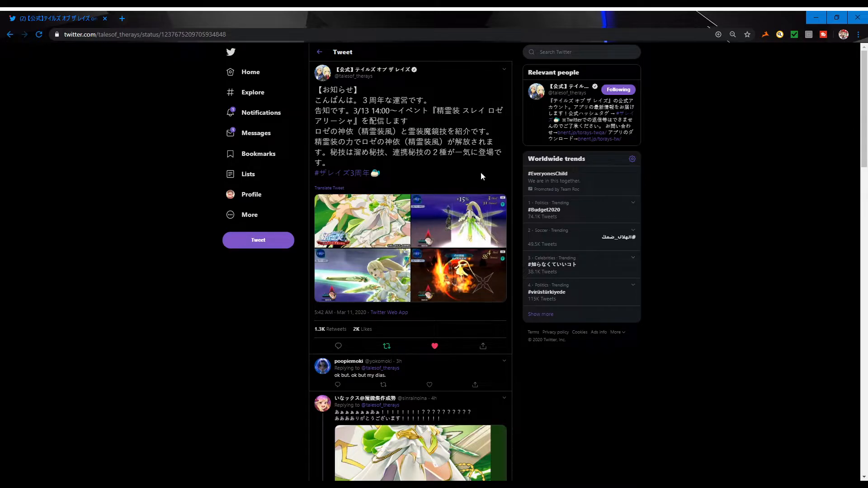
mouse_move(329, 187)
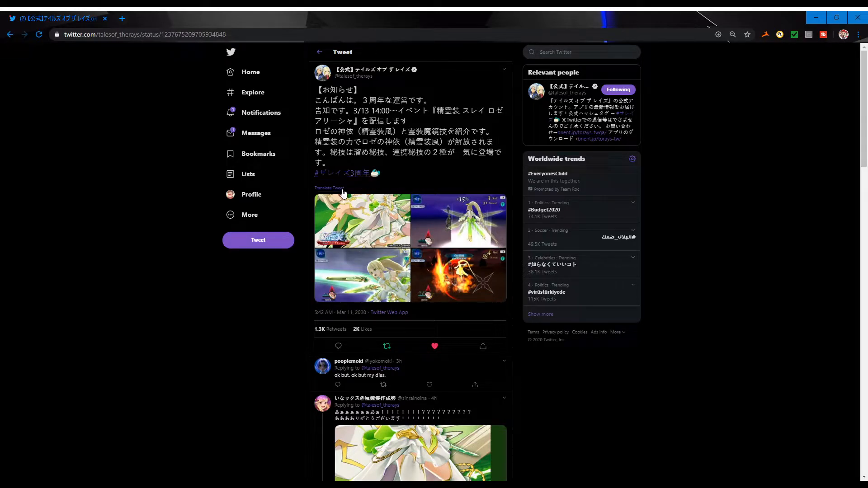
mouse_move(385, 176)
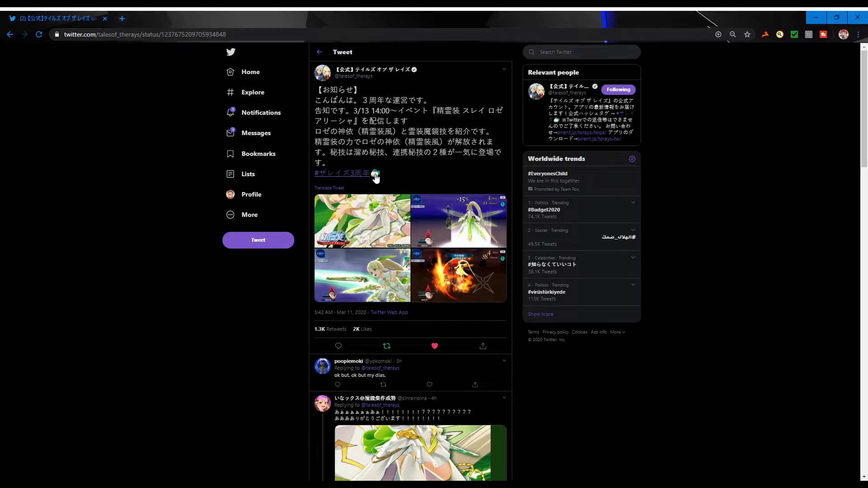
mouse_move(398, 174)
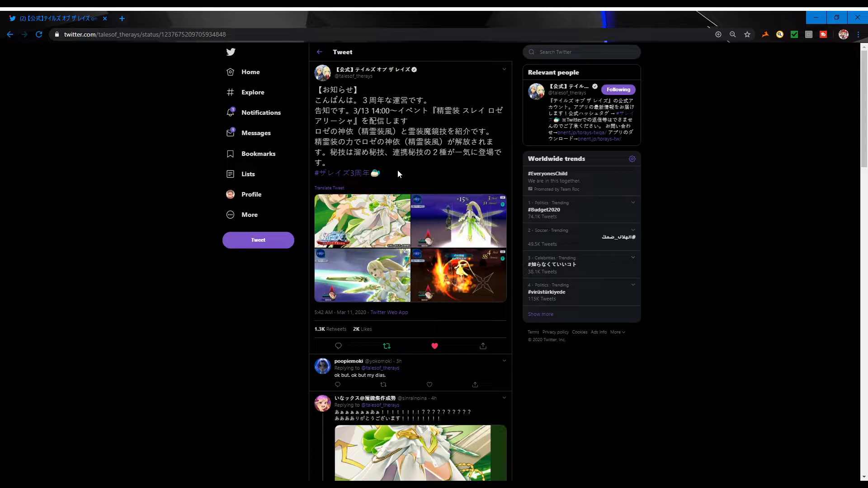
mouse_move(333, 182)
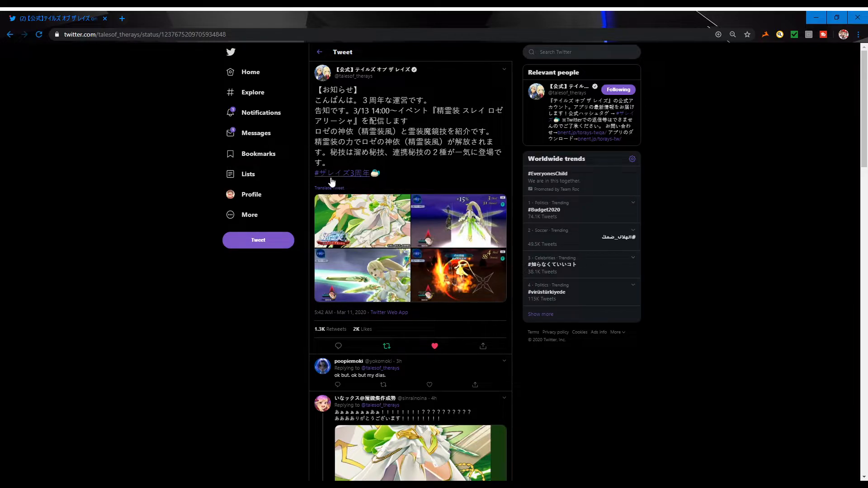
mouse_move(465, 185)
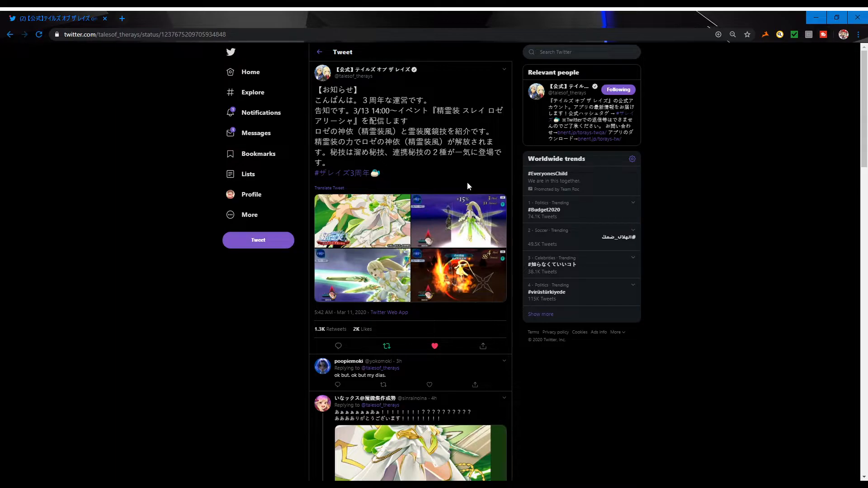
mouse_move(480, 184)
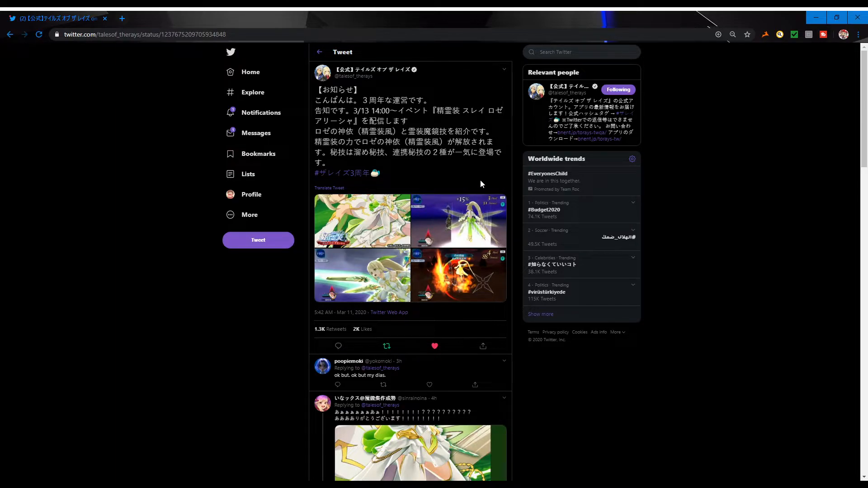
mouse_move(410, 224)
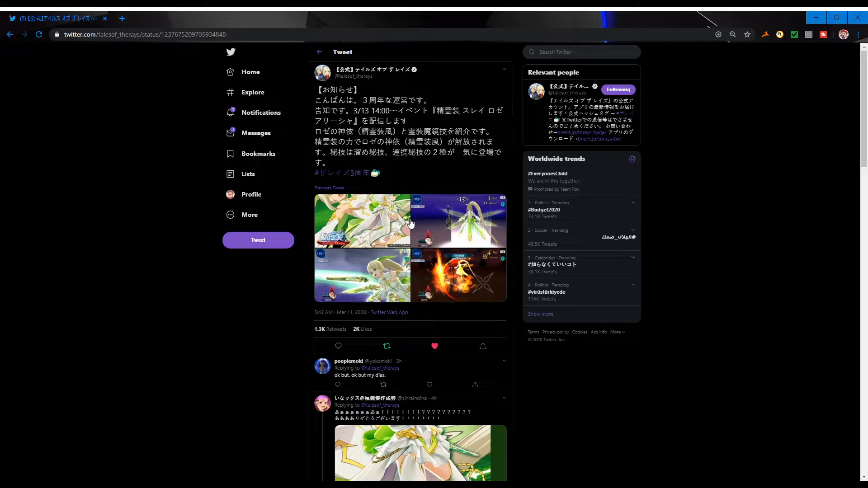
Enlarge the tweet's first image, Rose's Spirit Gear artwork
left_click(362, 221)
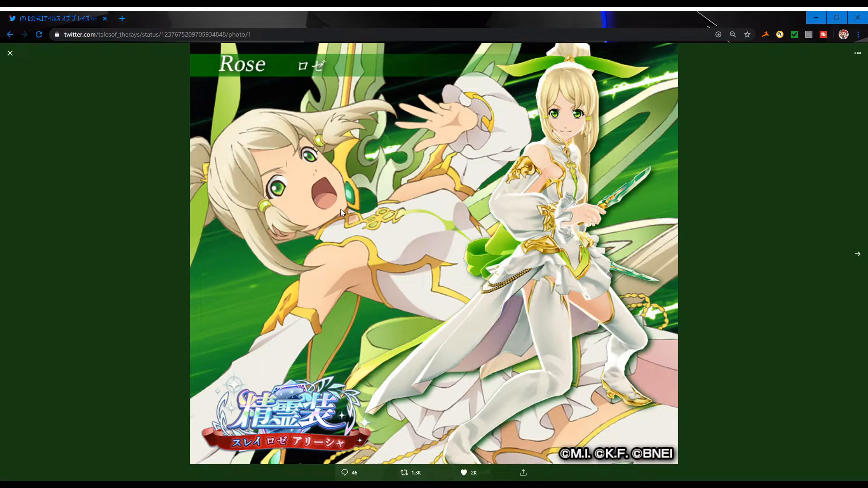
mouse_move(128, 174)
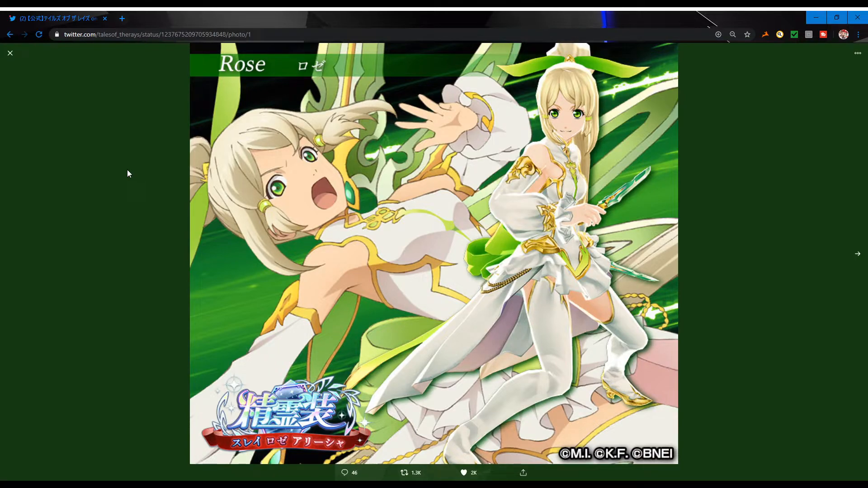
mouse_move(64, 117)
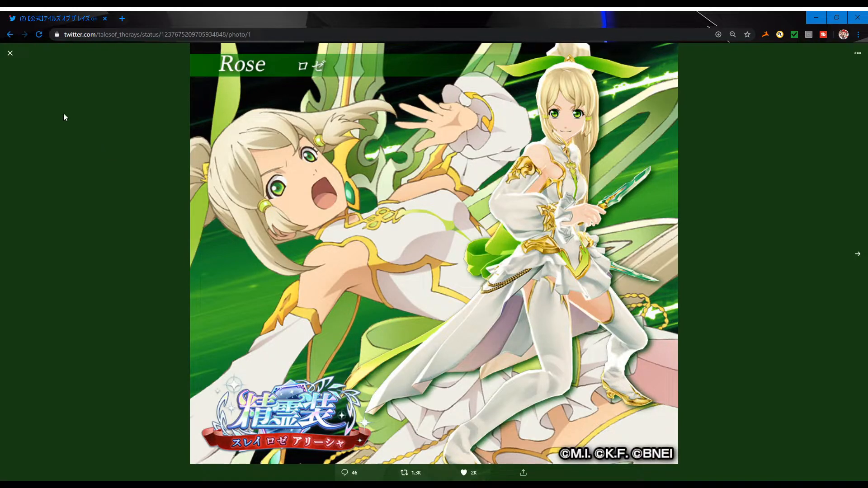
mouse_move(15, 93)
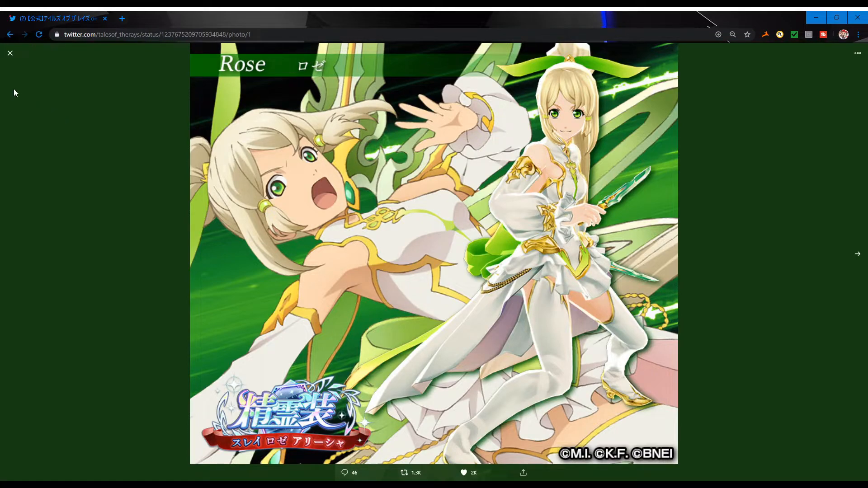
mouse_move(626, 192)
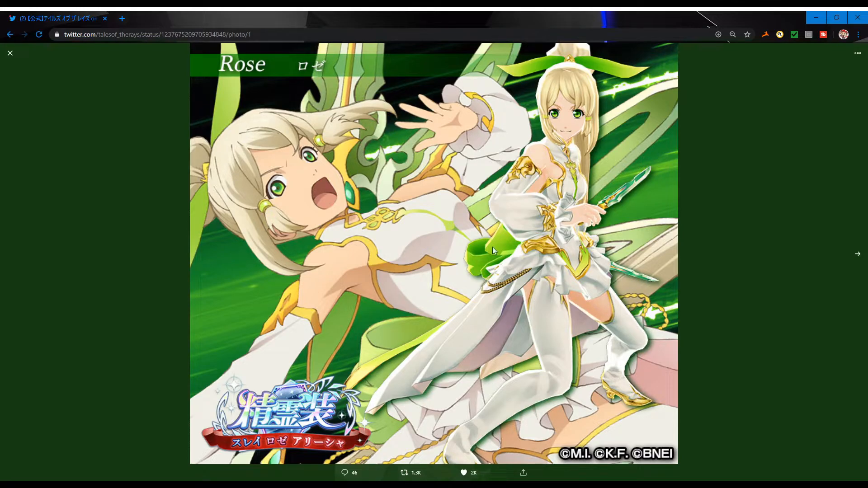
left_click(858, 253)
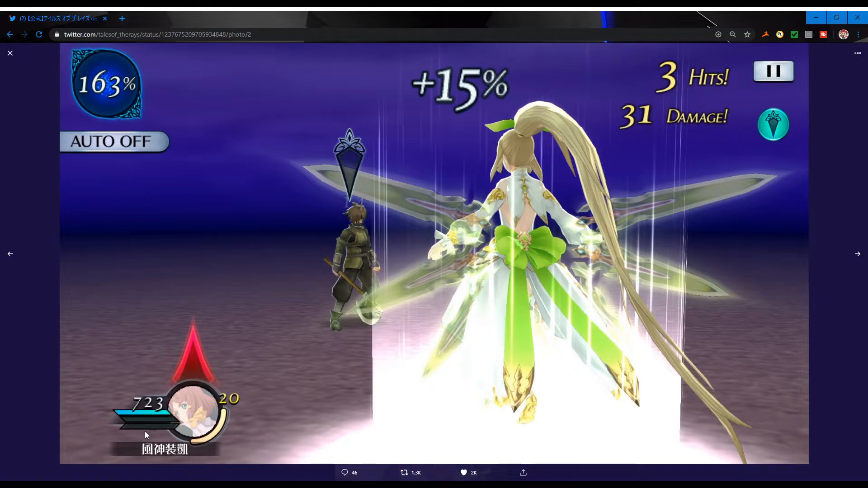
mouse_move(402, 184)
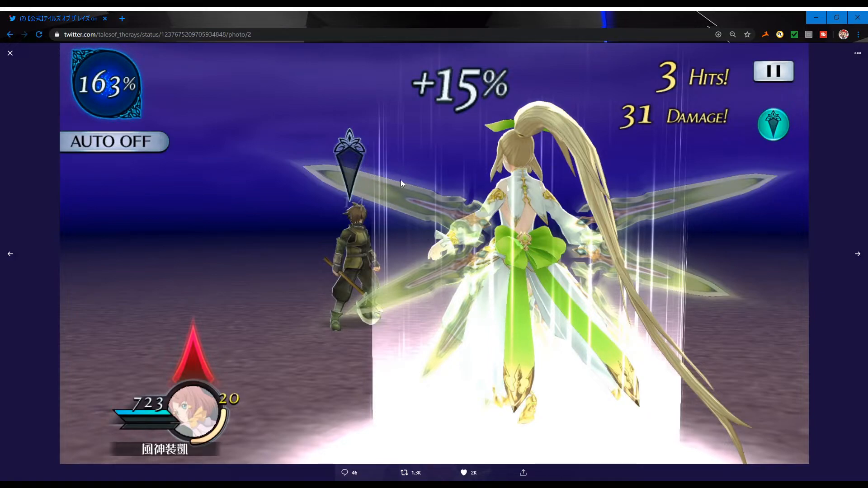
mouse_move(651, 146)
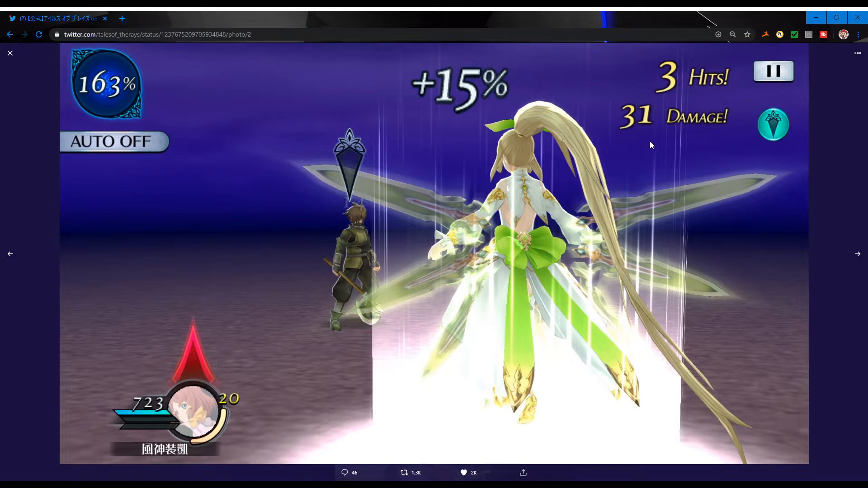
left_click(9, 253)
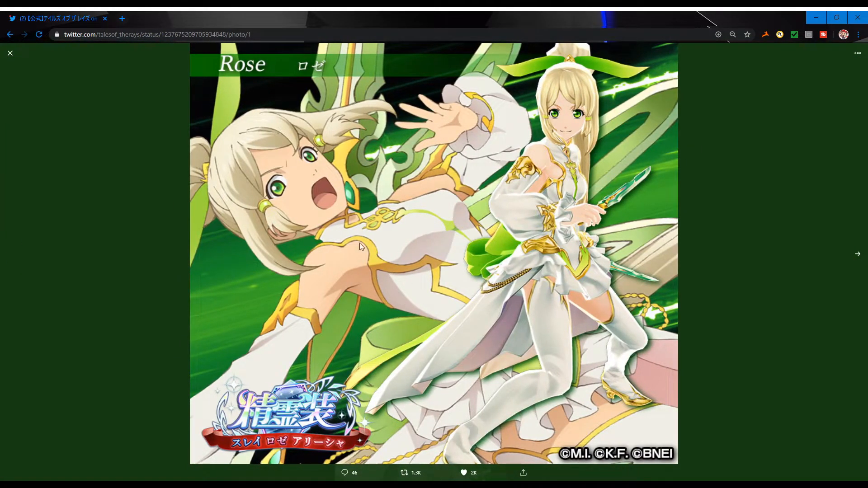
mouse_move(493, 400)
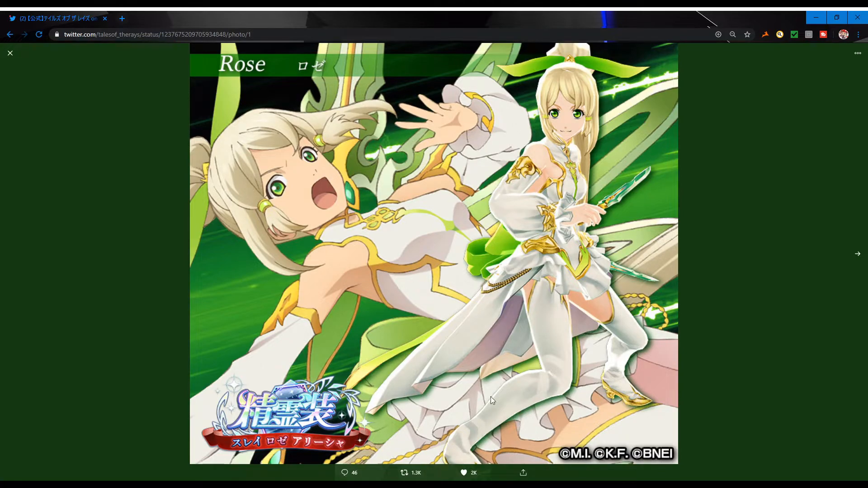
mouse_move(467, 369)
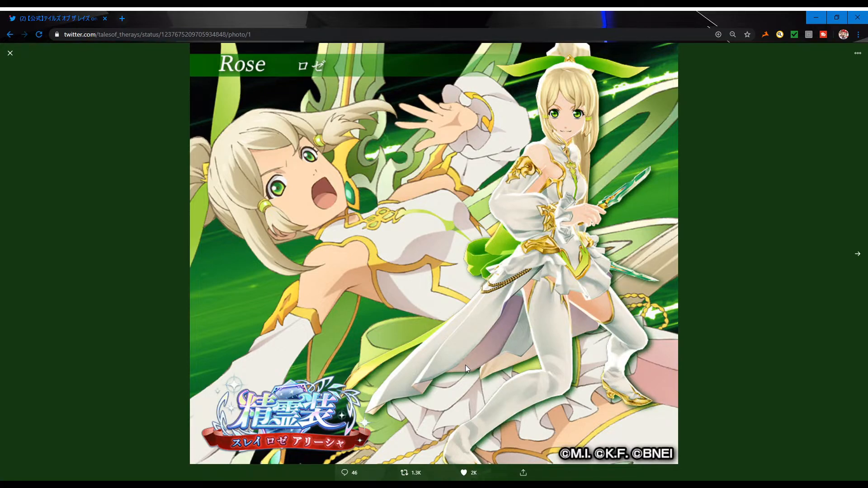
mouse_move(857, 266)
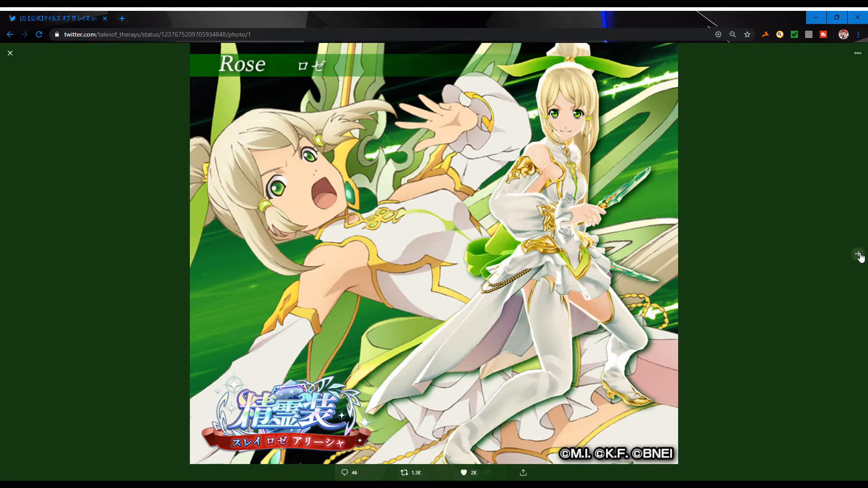
Page past the third image's close-up attack to Rose's fiery battle screenshot, image 4
left_click(859, 254)
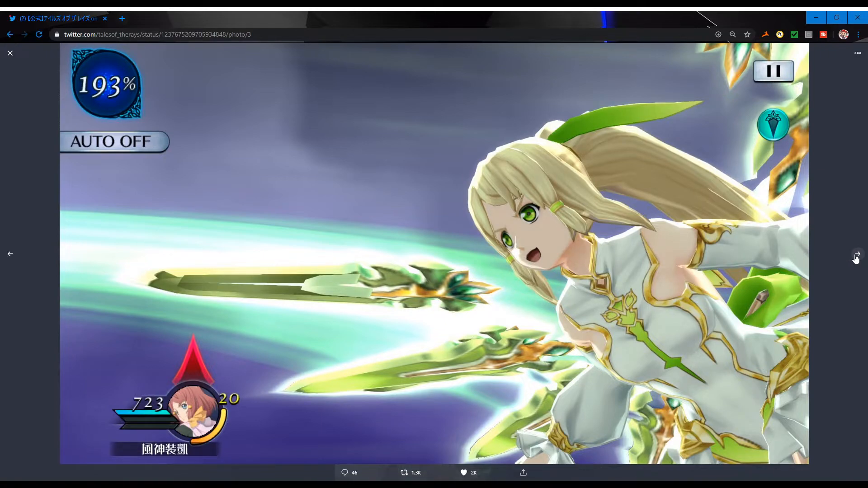
left_click(855, 256)
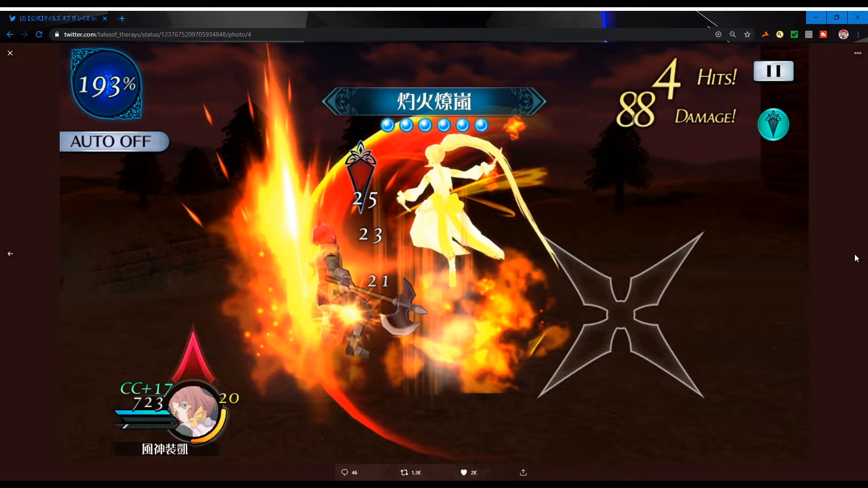
mouse_move(478, 194)
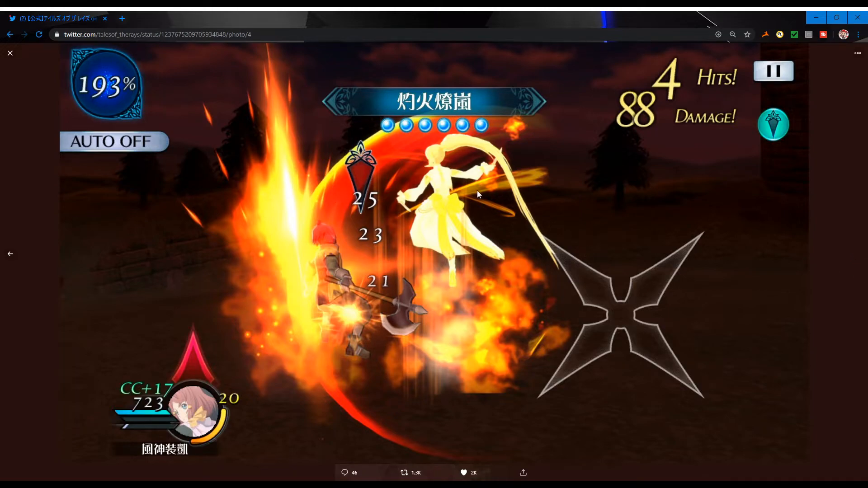
mouse_move(475, 201)
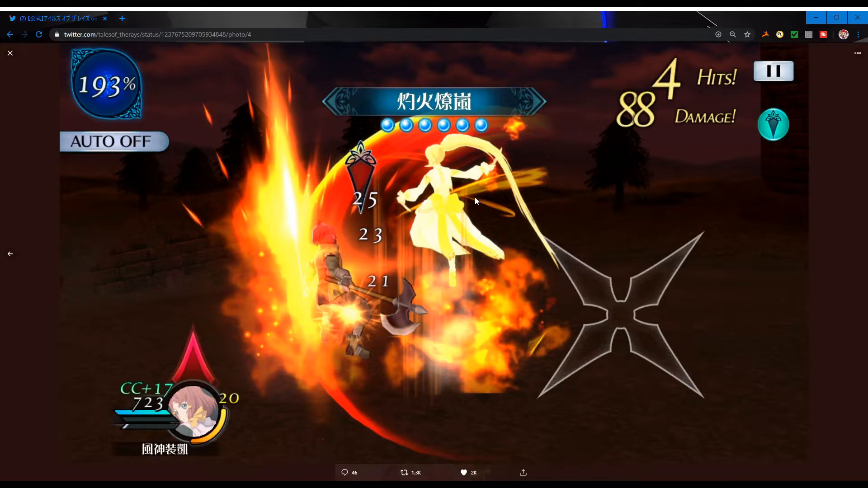
mouse_move(438, 477)
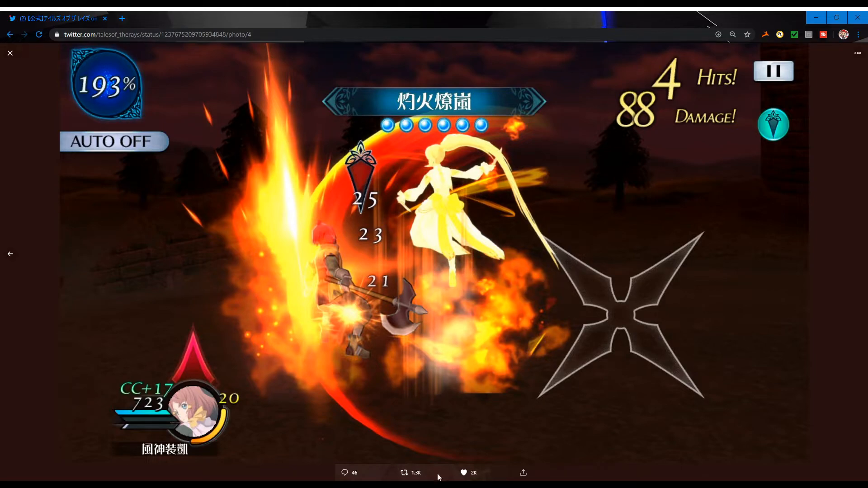
mouse_move(835, 294)
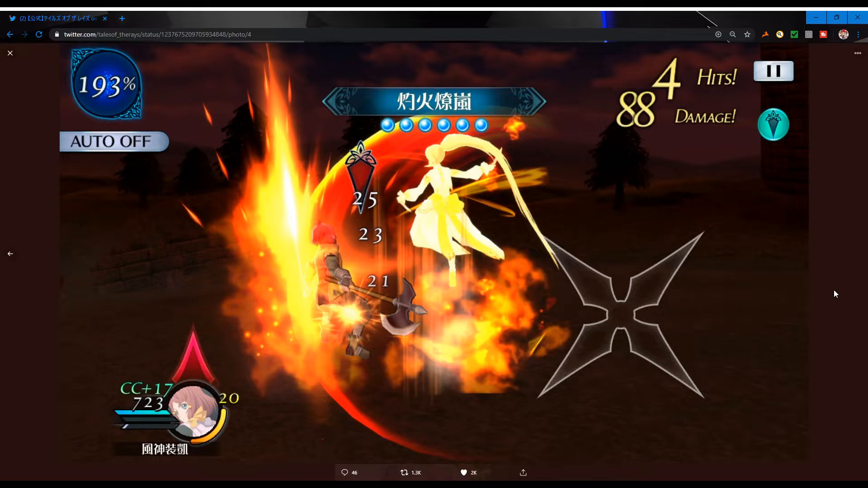
Close the photo viewer, go back to the profile, and scroll to the Mar 10 tweet
left_click(9, 52)
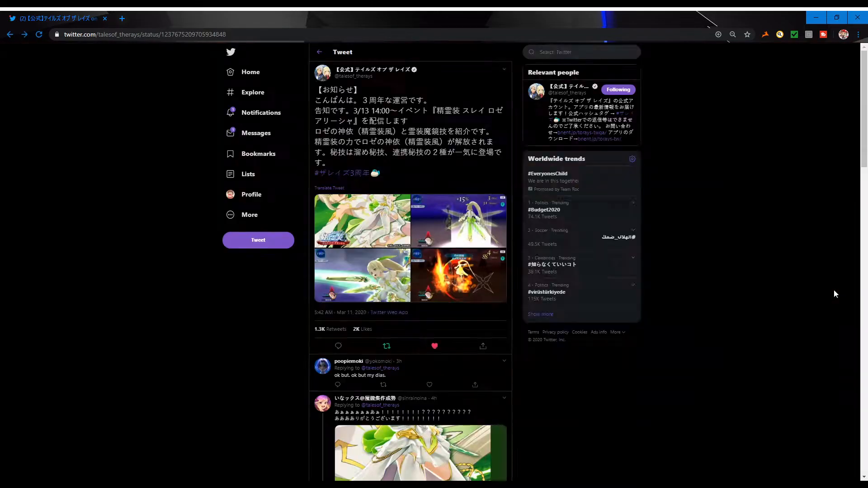
mouse_move(355, 275)
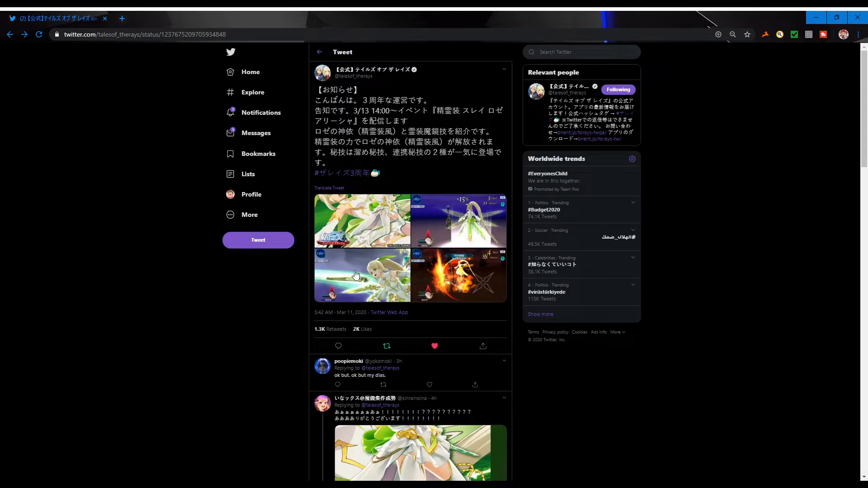
left_click(319, 51)
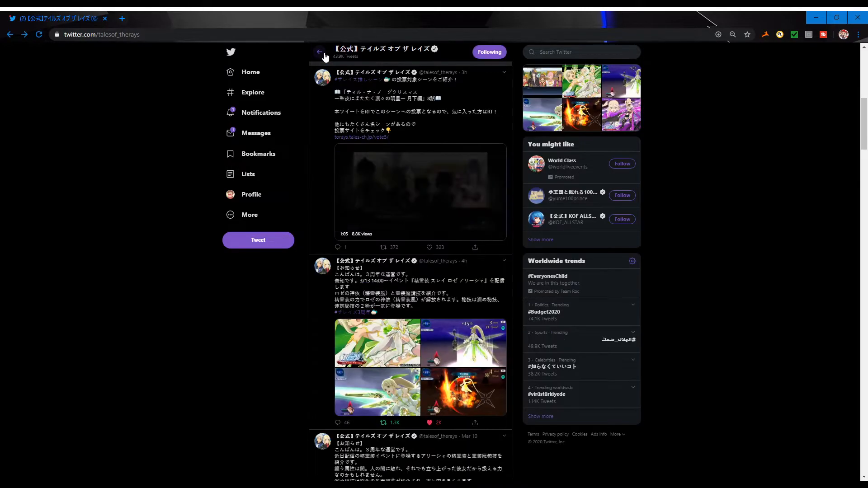
scroll("down", 3)
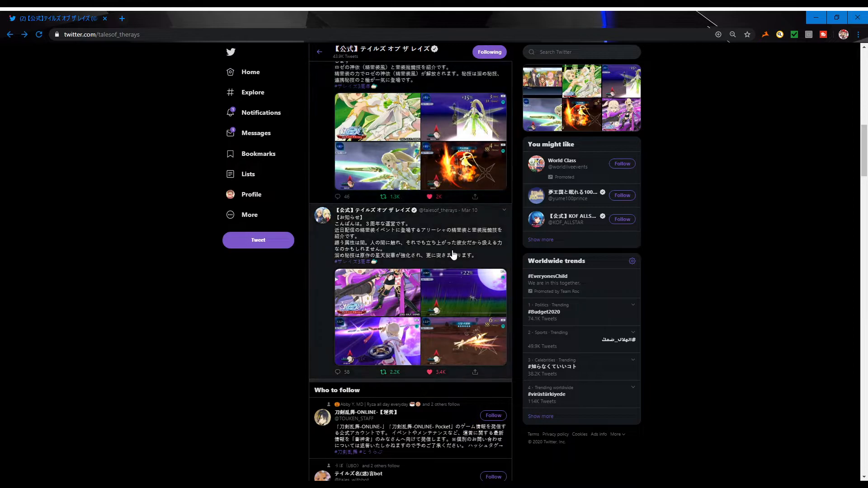
mouse_move(498, 252)
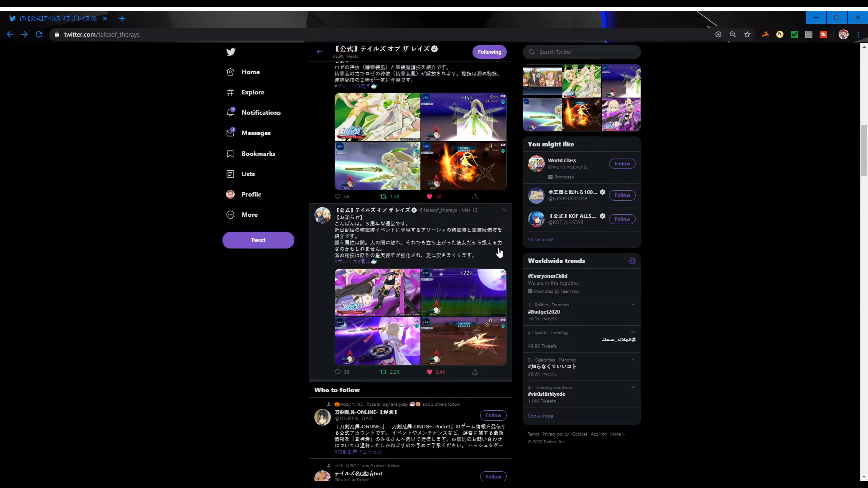
Open the Mar 10 tweet's Alisha artwork, then go back to the newer tweet's third image
left_click(377, 293)
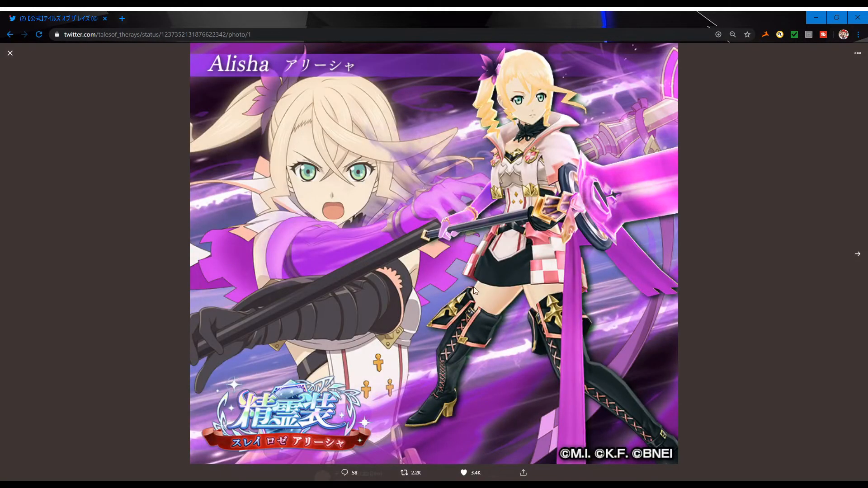
mouse_move(459, 293)
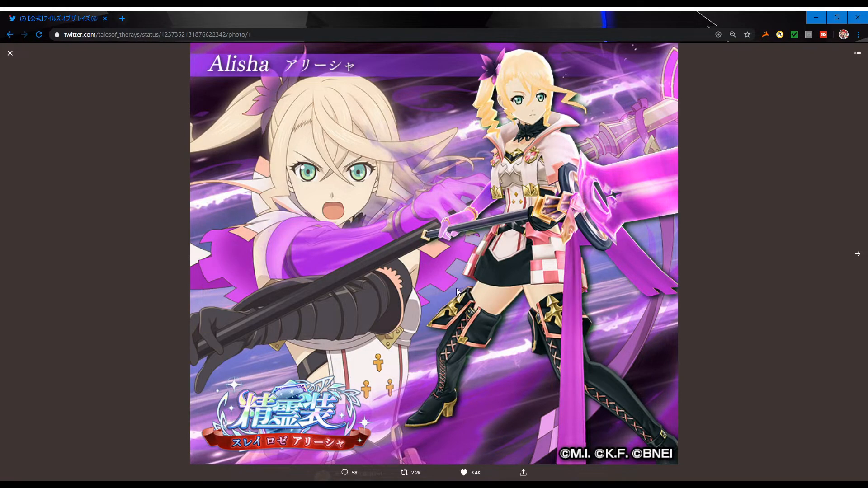
mouse_move(26, 203)
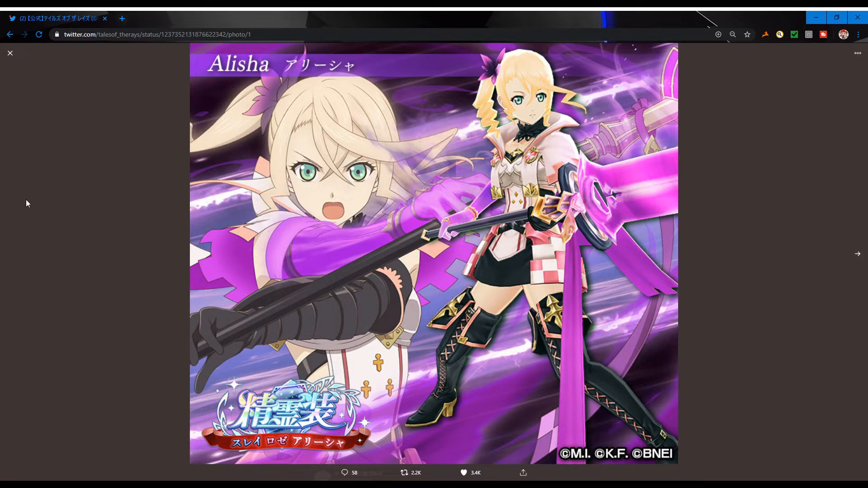
mouse_move(724, 264)
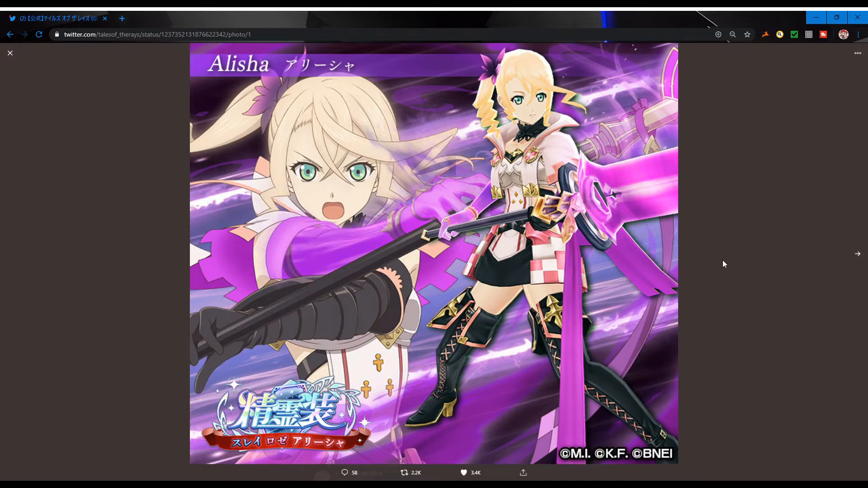
mouse_move(592, 220)
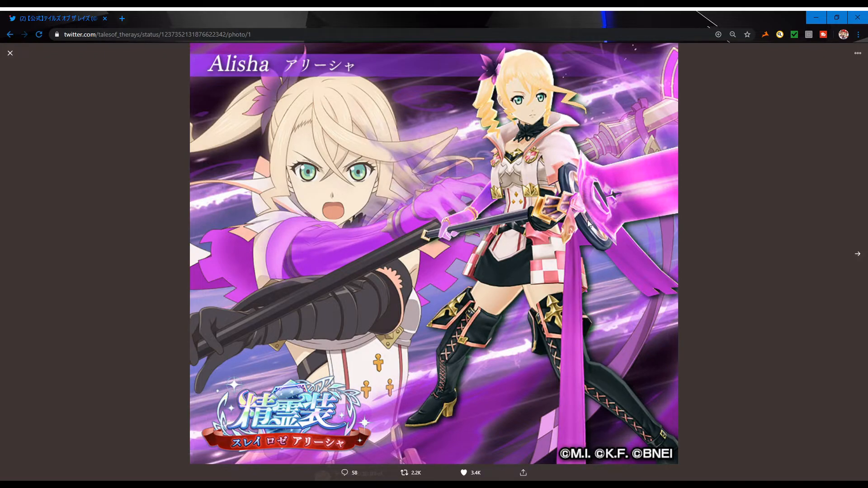
mouse_move(530, 253)
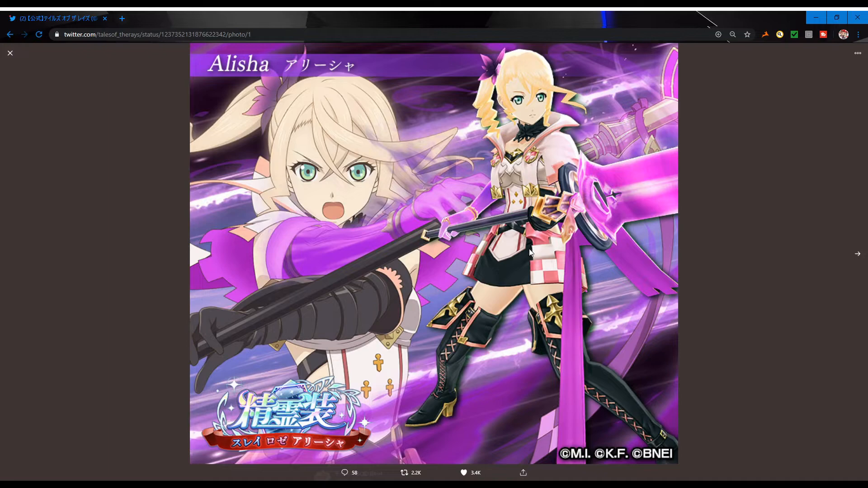
mouse_move(561, 64)
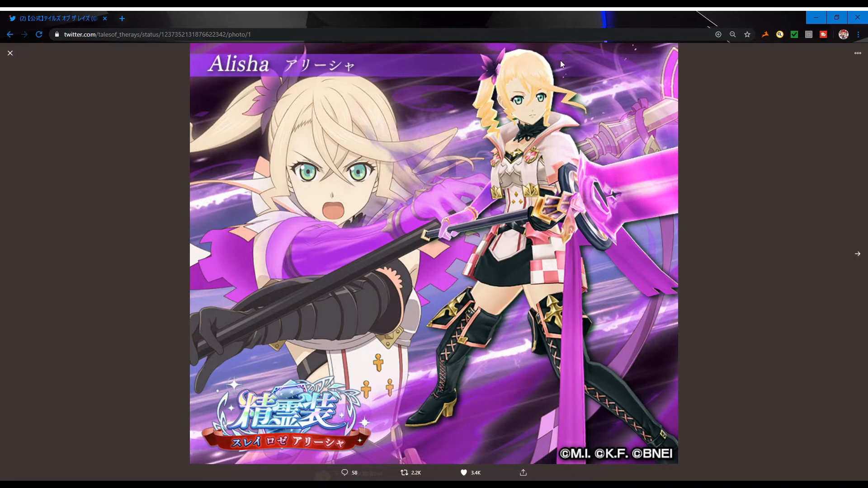
mouse_move(593, 109)
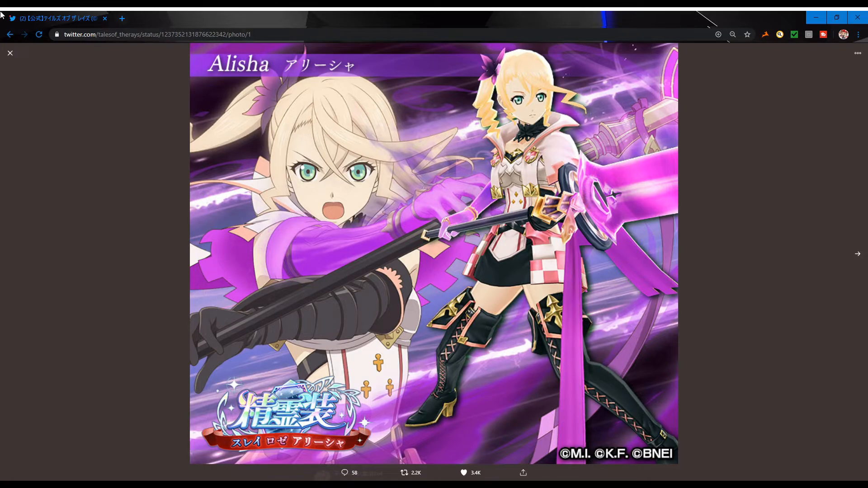
left_click(10, 53)
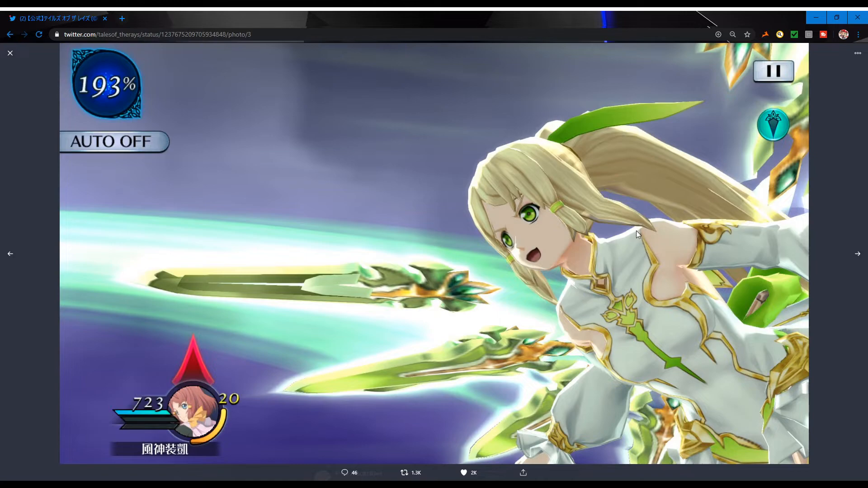
mouse_move(537, 155)
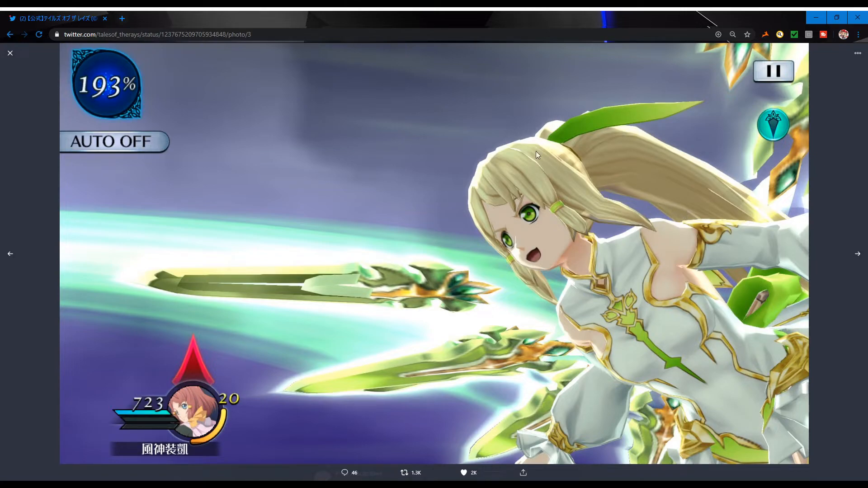
Reopen the Alisha tweet's artwork and page through to its fourth image, the six-hit attack
left_click(10, 53)
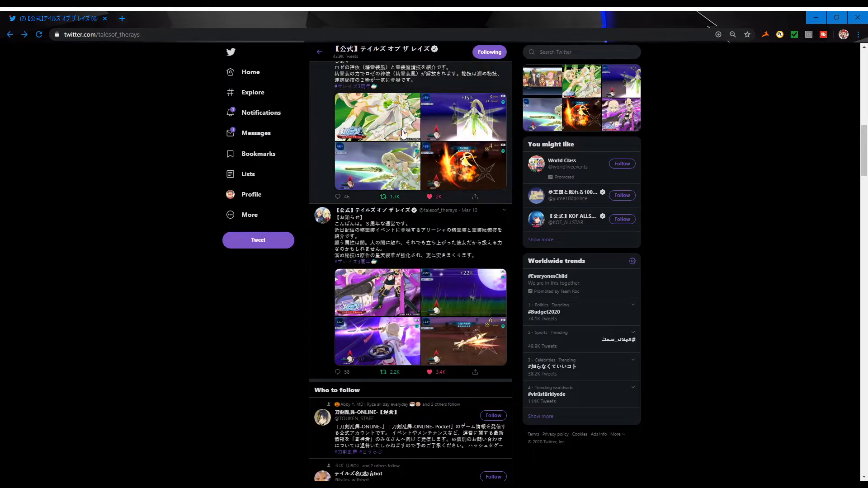
mouse_move(10, 59)
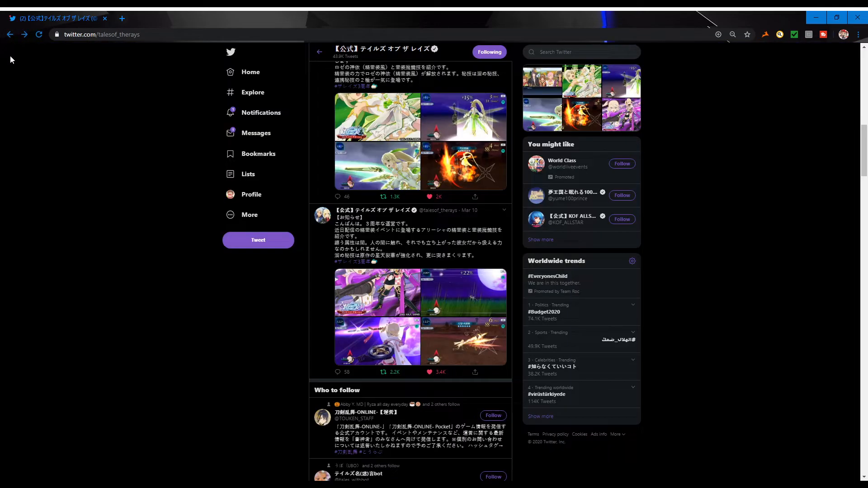
left_click(378, 293)
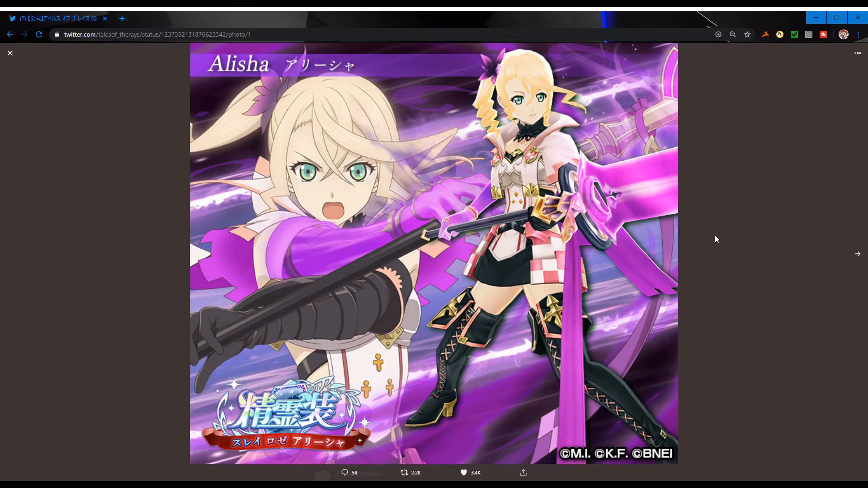
left_click(858, 253)
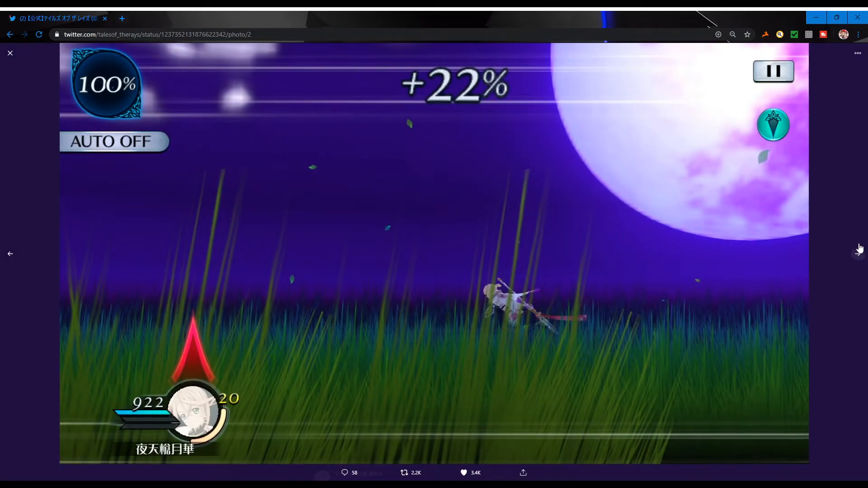
left_click(858, 254)
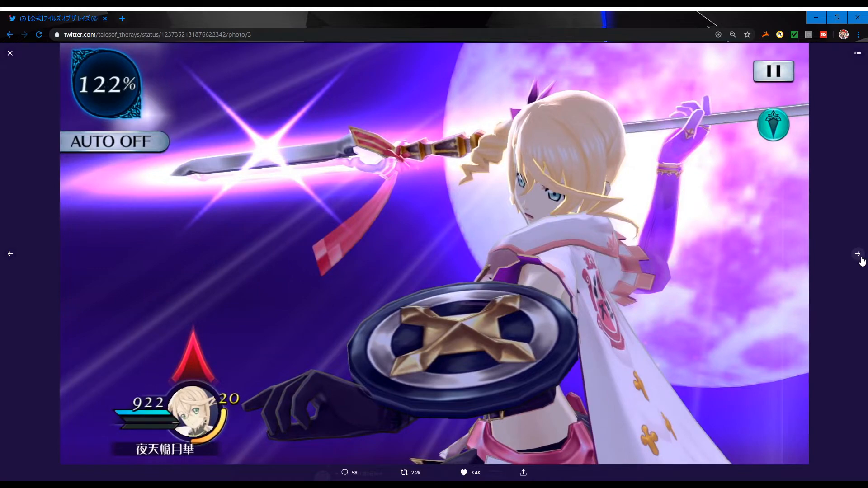
mouse_move(566, 418)
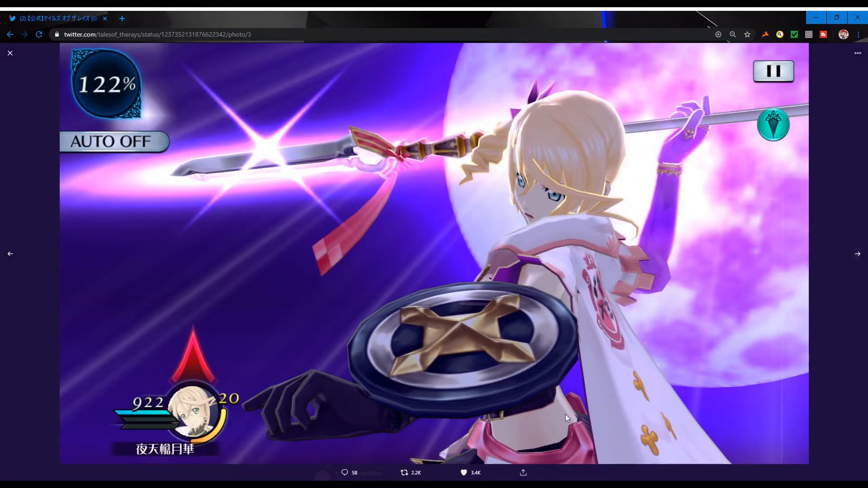
mouse_move(585, 396)
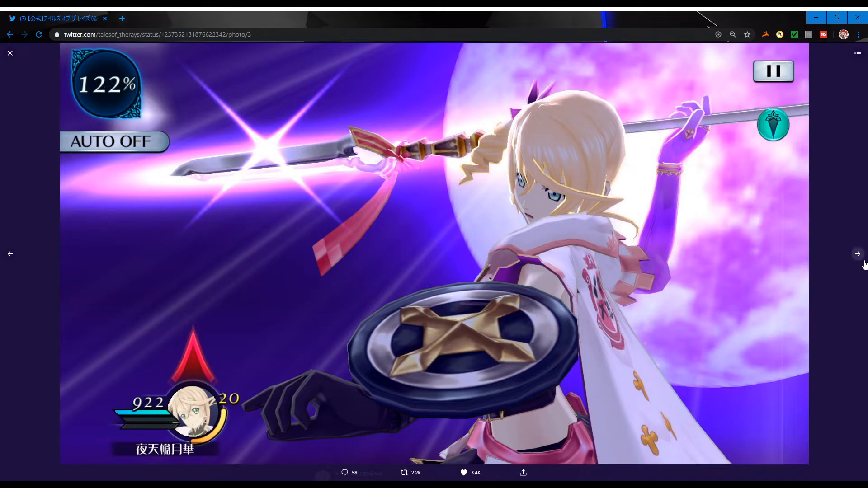
left_click(858, 254)
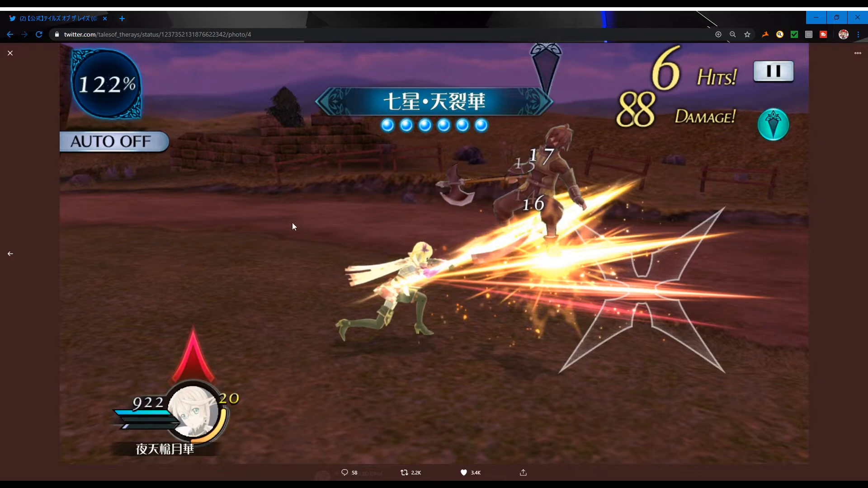
mouse_move(698, 295)
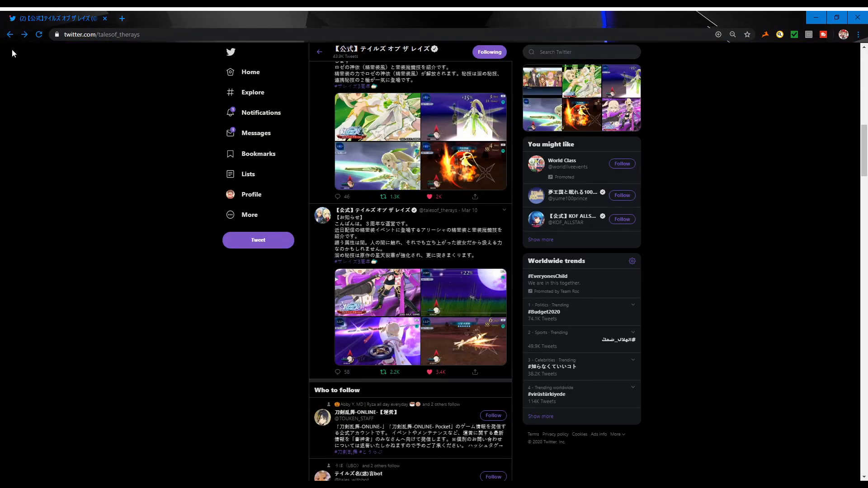
scroll("down", 3)
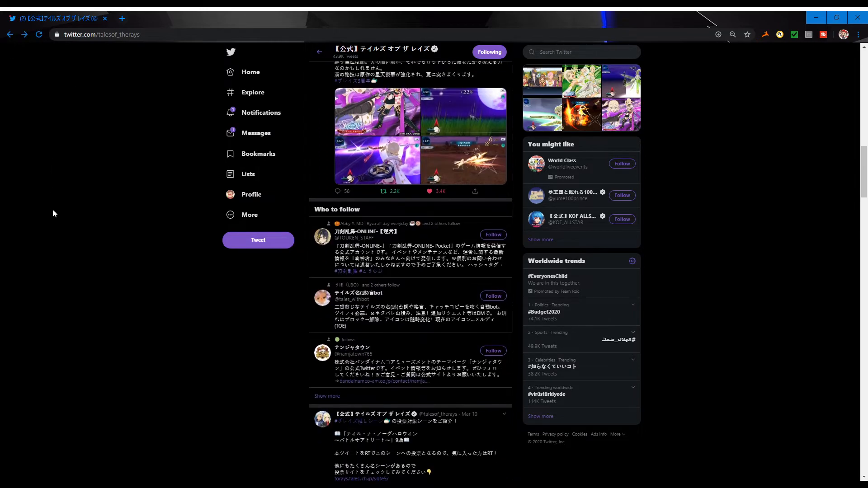
scroll("up", 3)
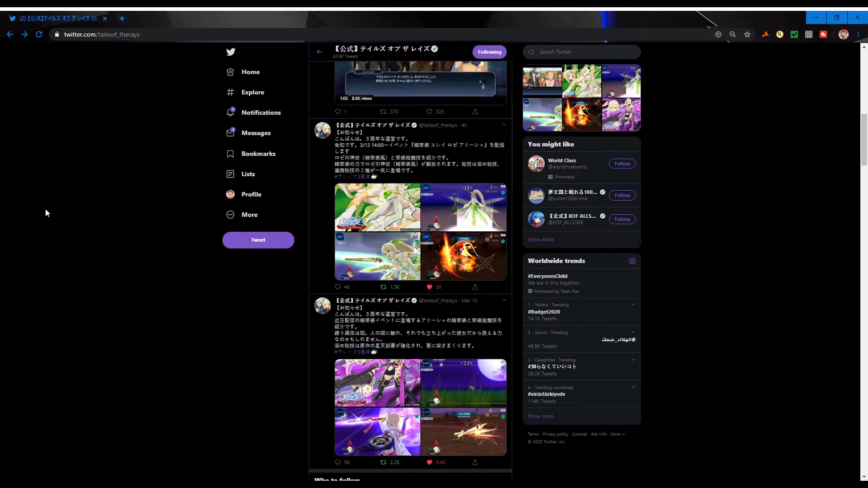
scroll("down", 3)
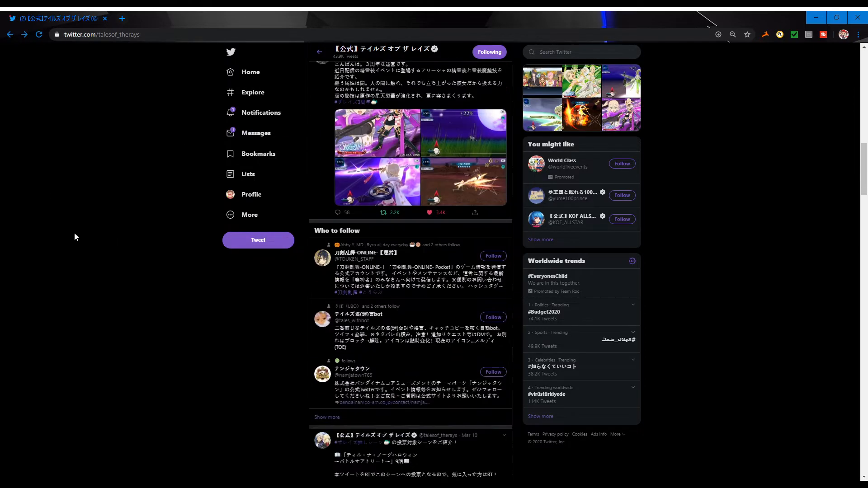
scroll("down", 3)
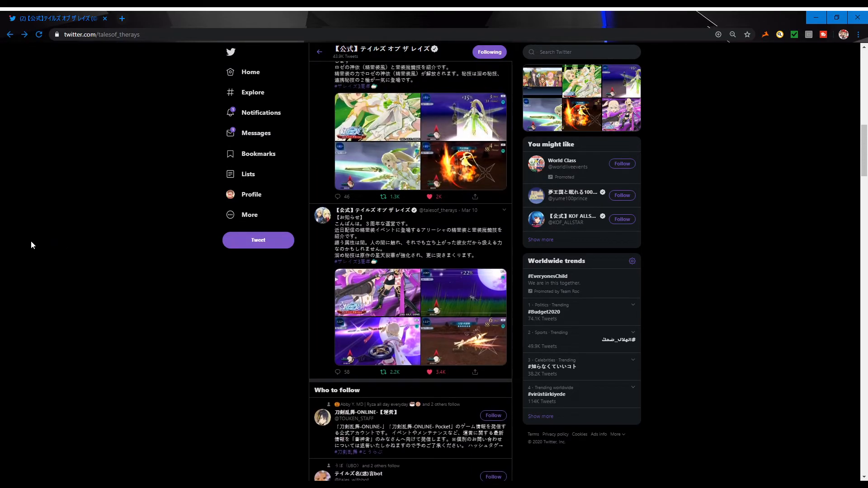
mouse_move(121, 251)
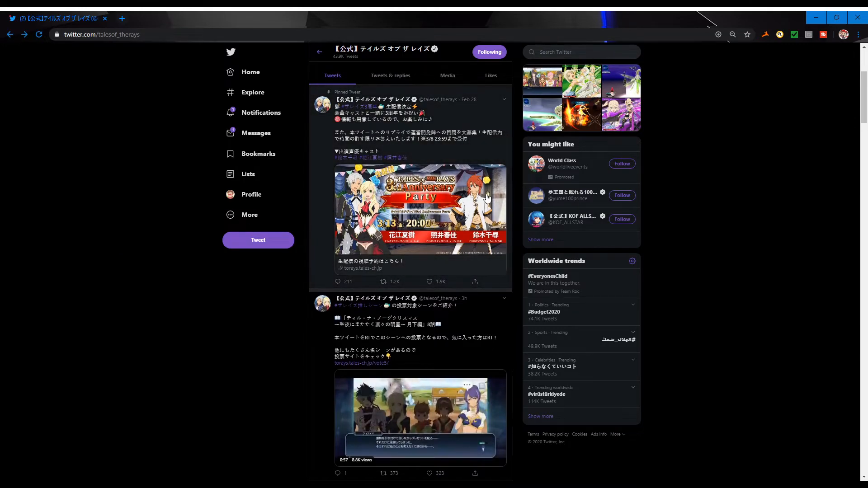
scroll("down", 3)
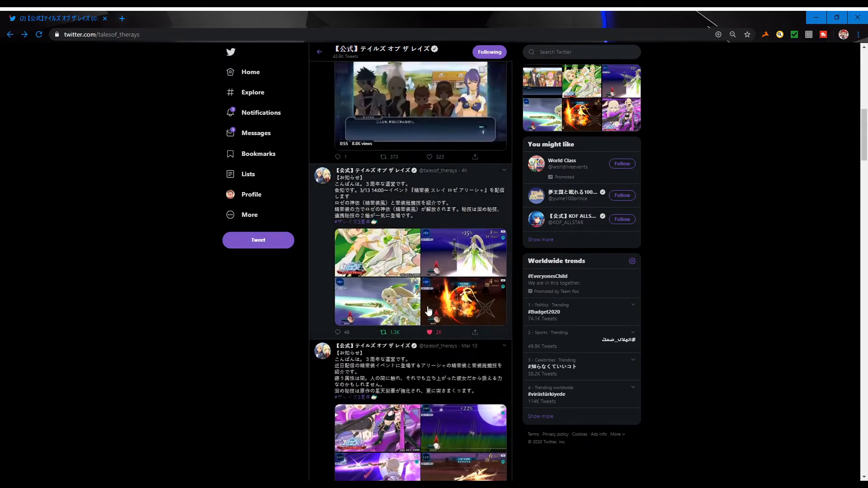
scroll("up", 3)
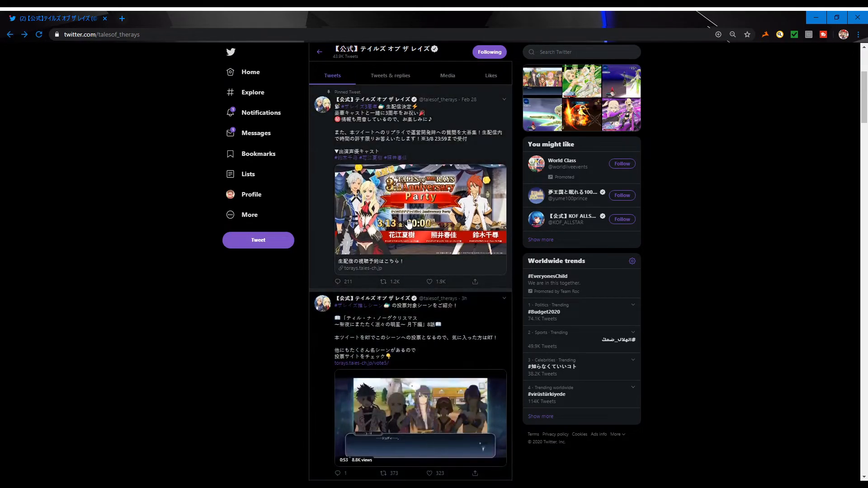
scroll("down", 3)
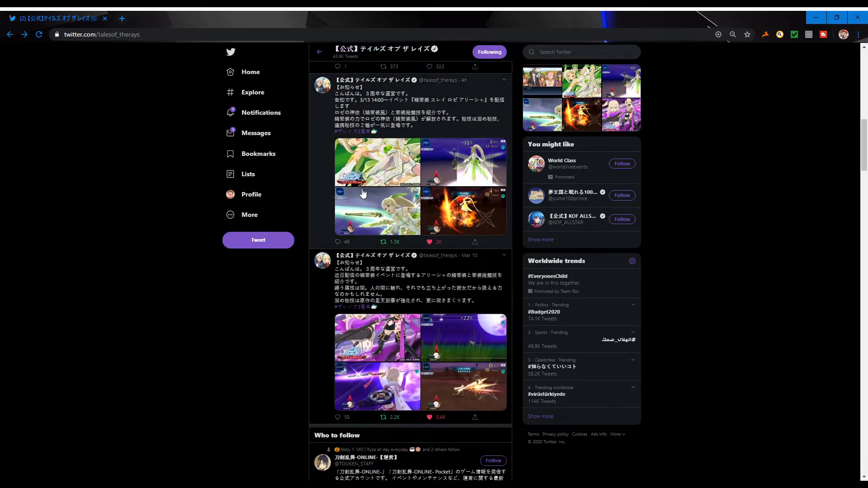
mouse_move(381, 108)
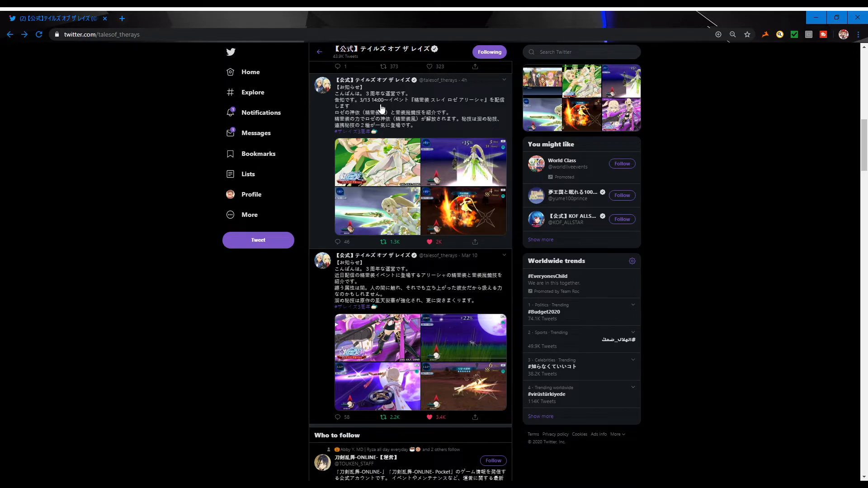
mouse_move(465, 204)
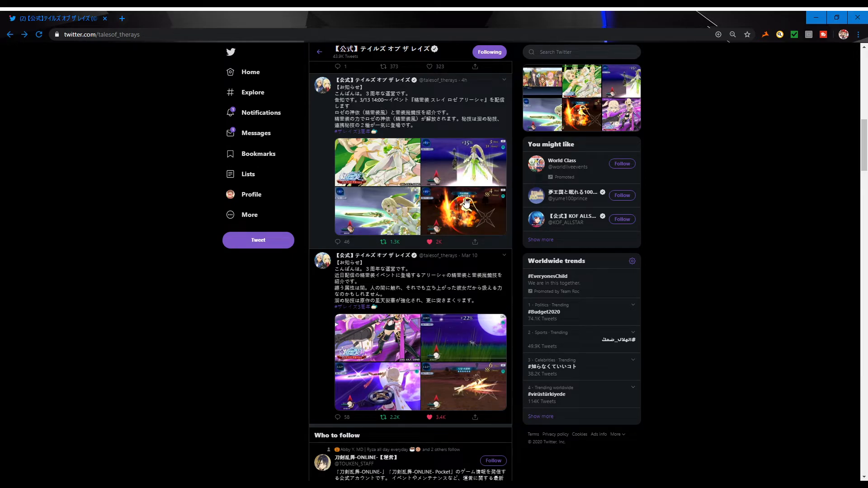
scroll("up", 3)
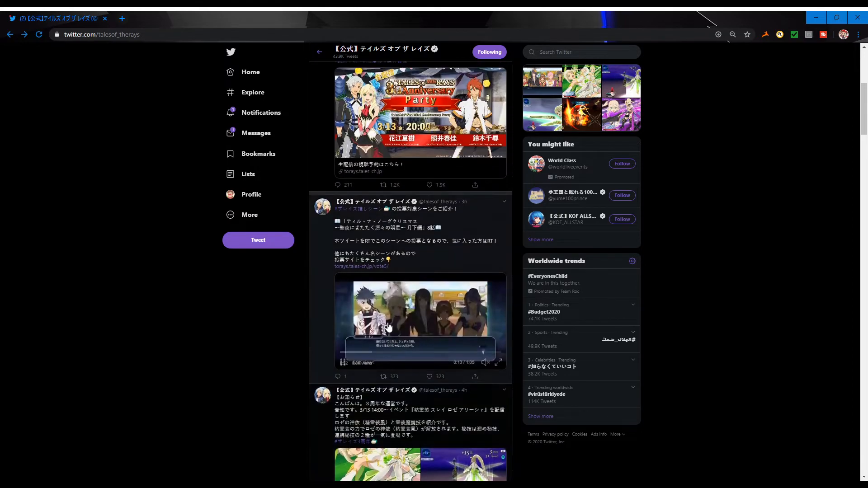
scroll("up", 3)
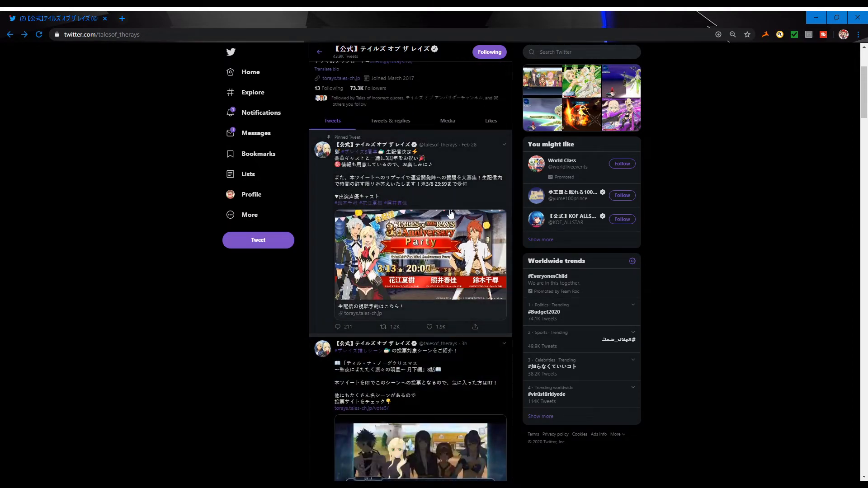
mouse_move(371, 204)
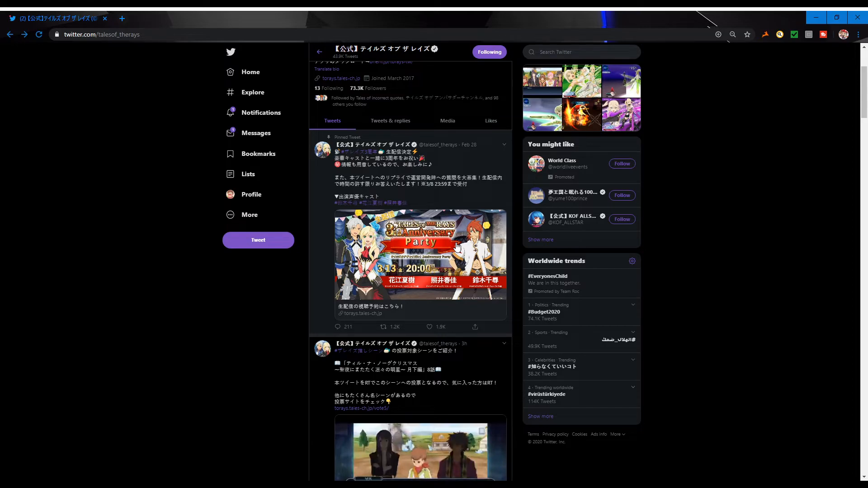
mouse_move(85, 195)
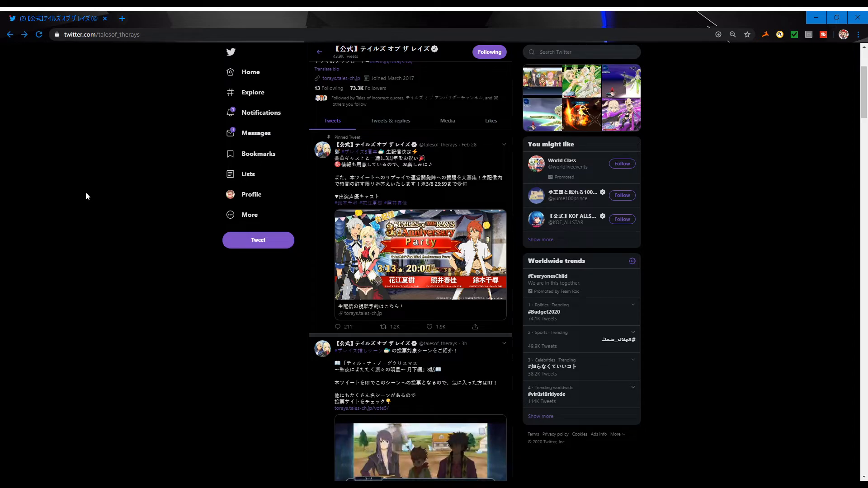
mouse_move(360, 97)
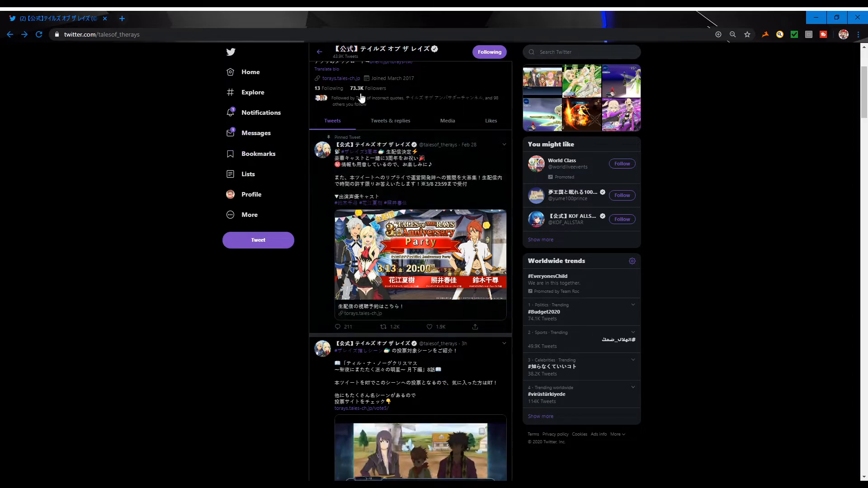
scroll("down", 3)
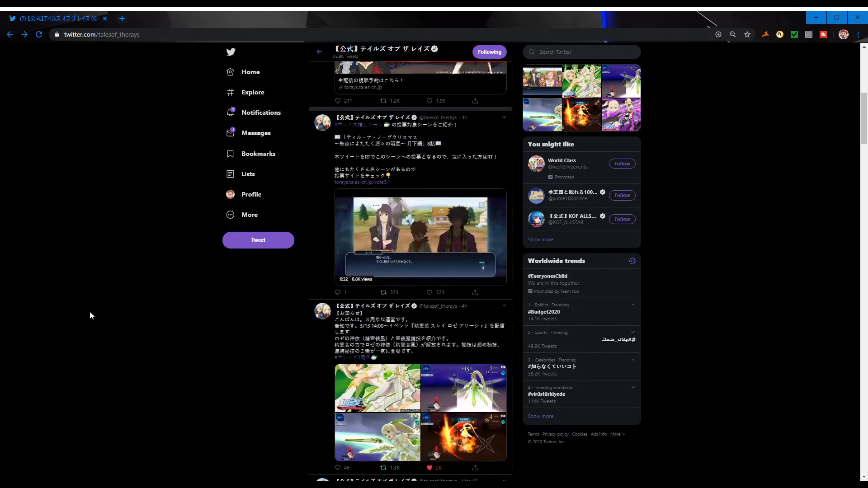
scroll("down", 3)
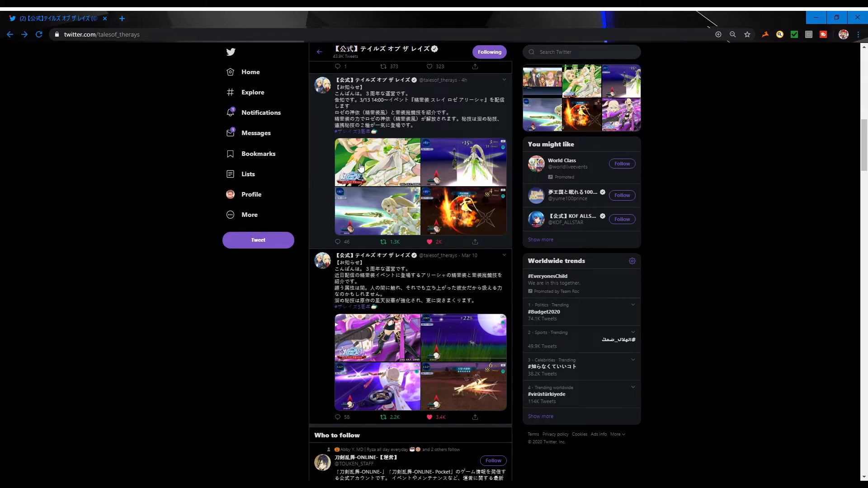
mouse_move(371, 162)
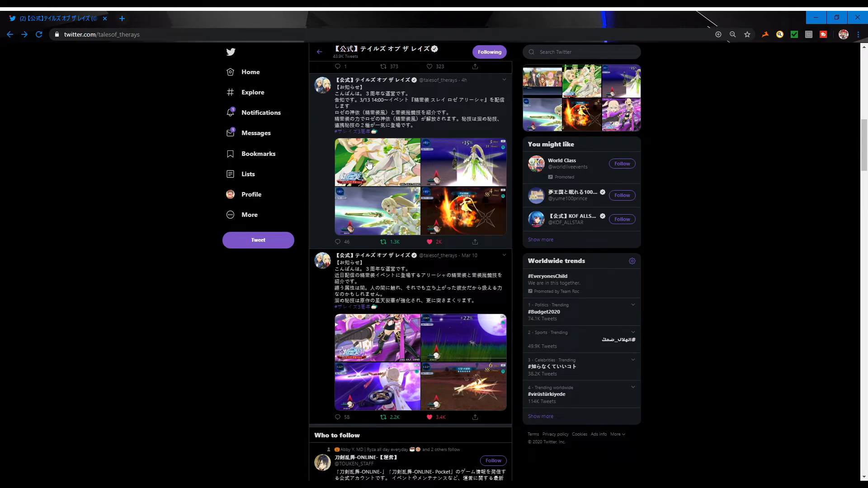
mouse_move(379, 173)
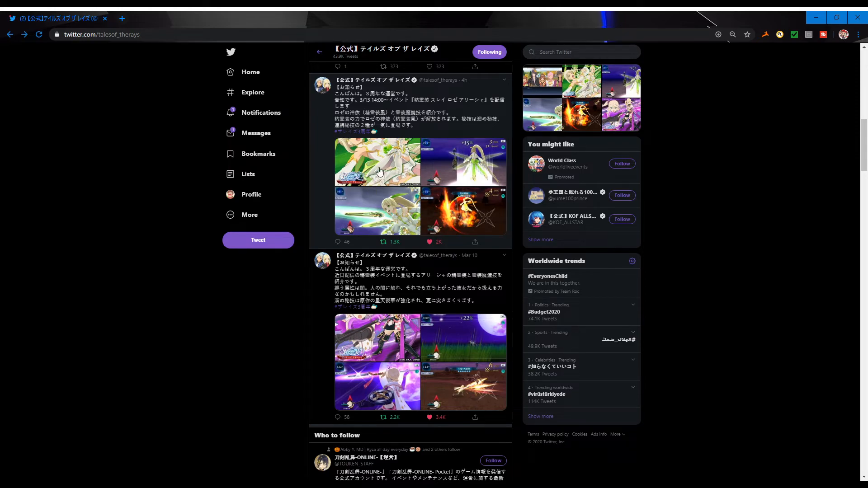
mouse_move(375, 161)
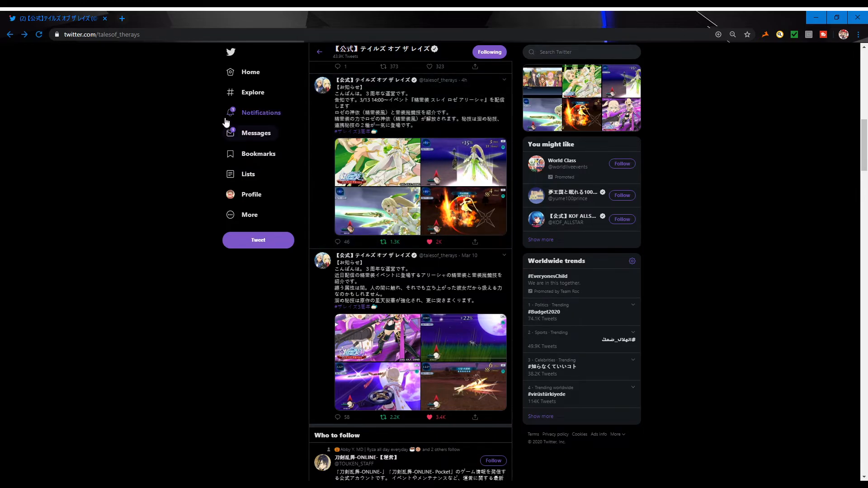
mouse_move(117, 87)
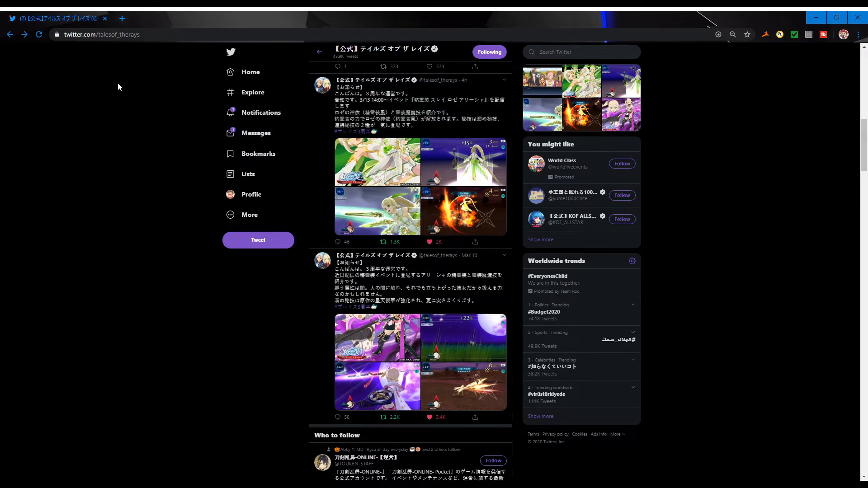
mouse_move(481, 111)
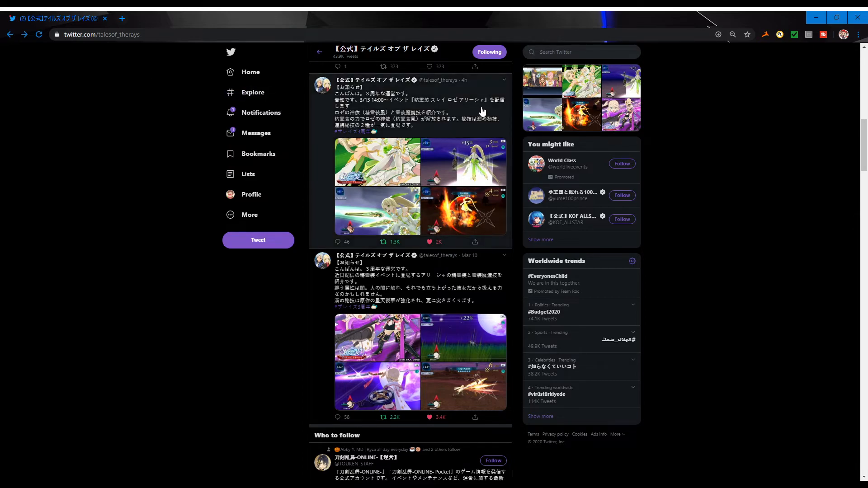
scroll("down", 3)
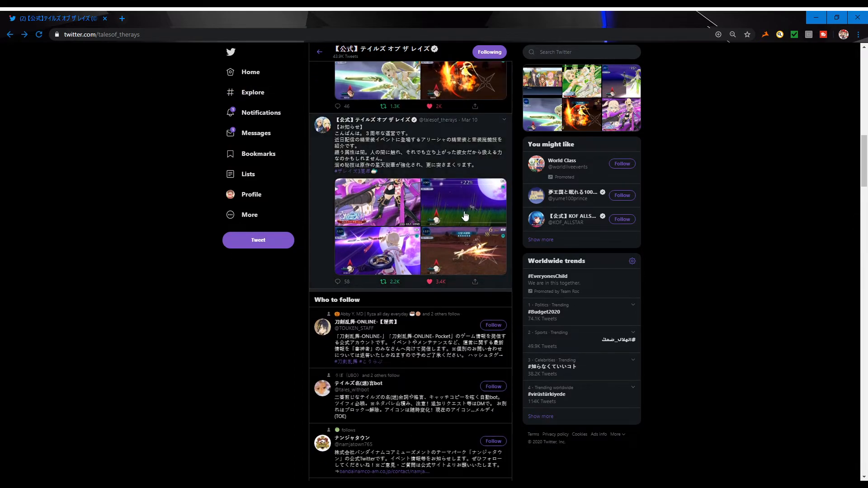
mouse_move(96, 253)
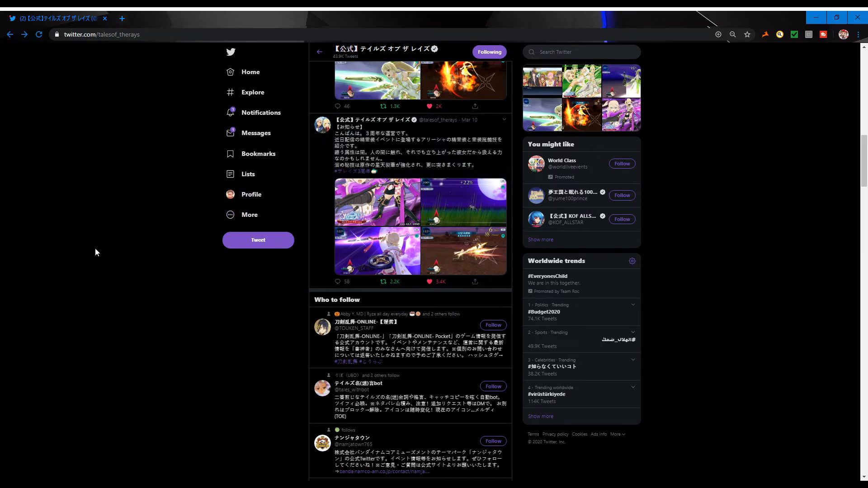
scroll("up", 3)
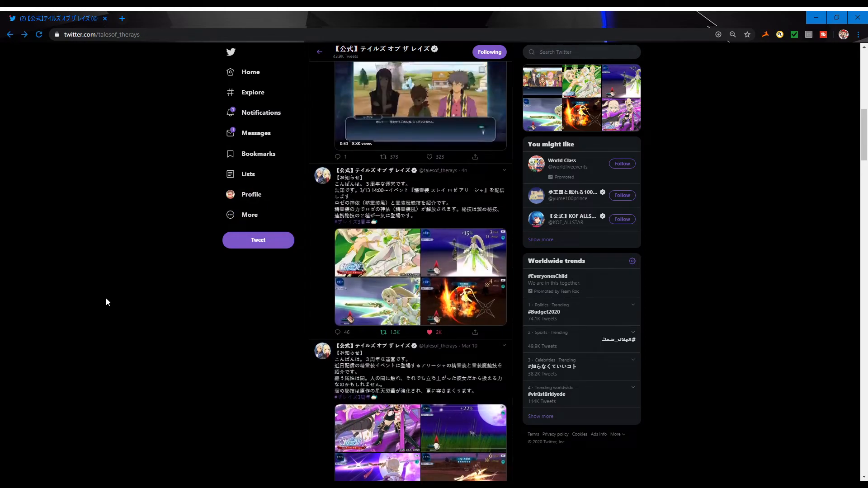